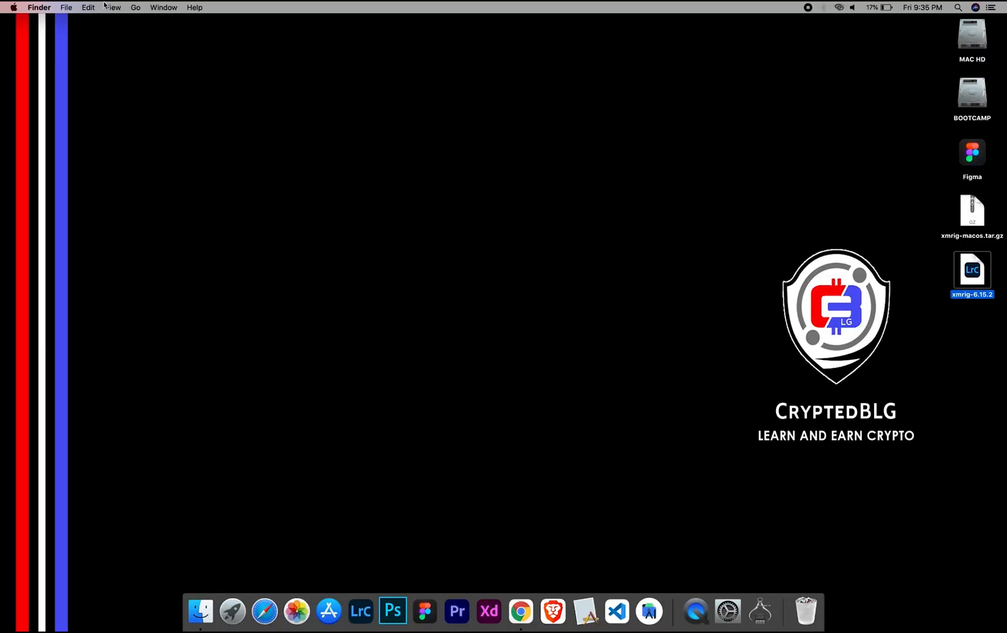
Step: View About This Mac, extract the xmrig archive, and list Open With apps for config.json
click(13, 7)
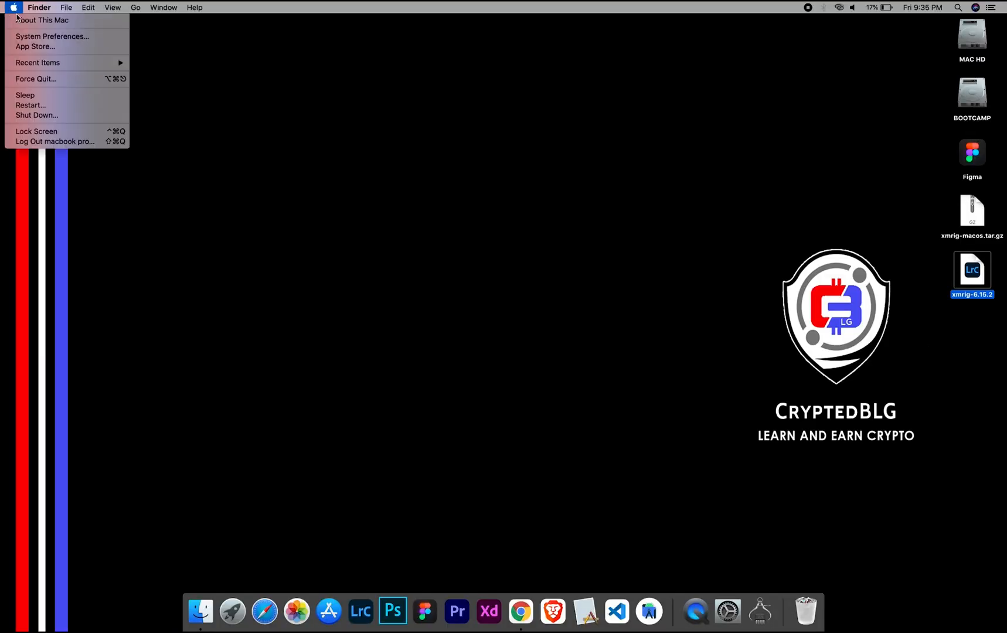
click(41, 20)
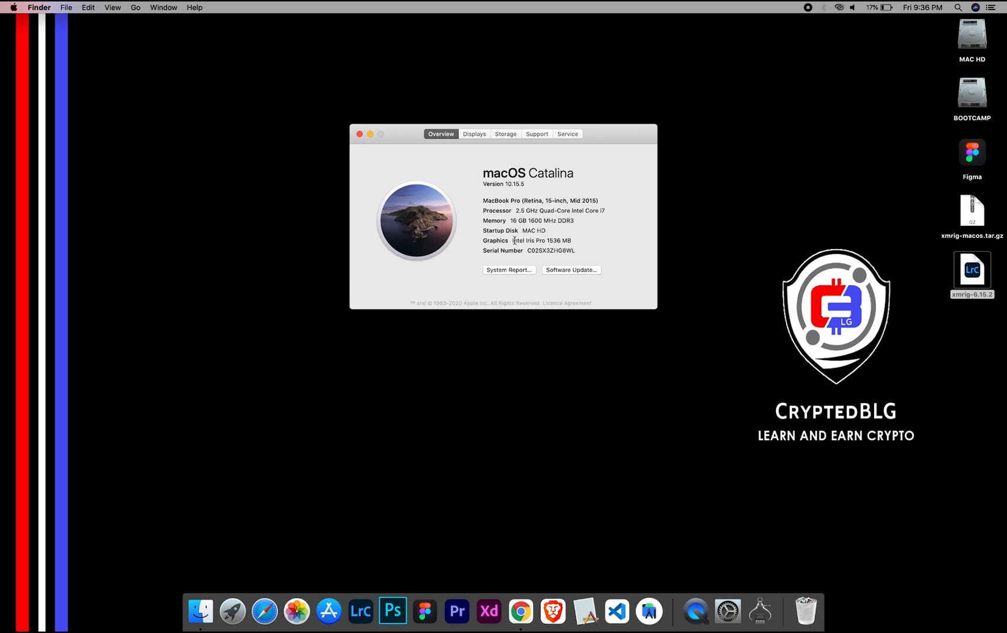
mouse_move(568, 238)
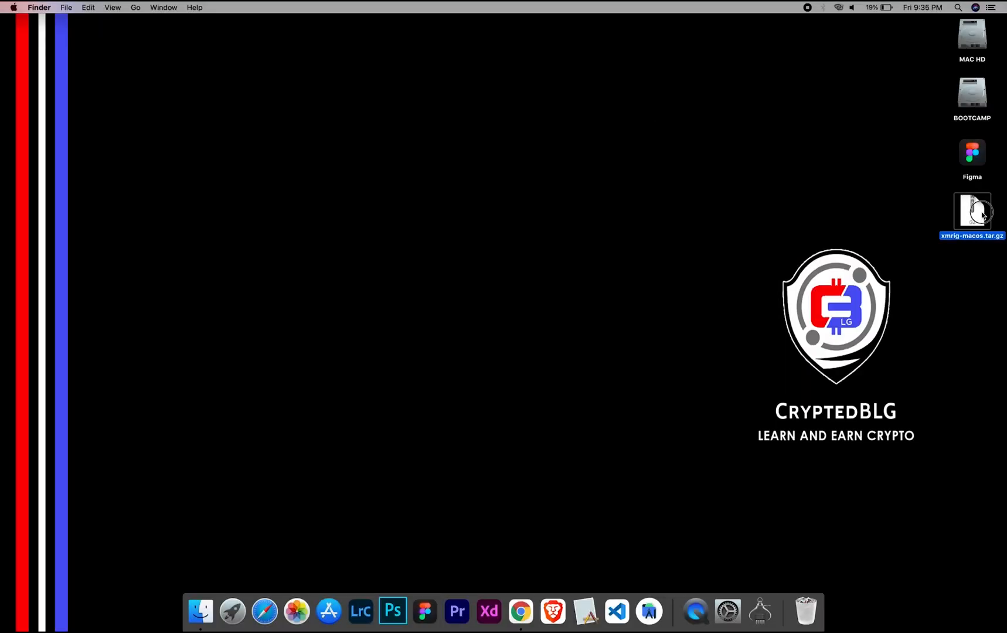
double_click(972, 212)
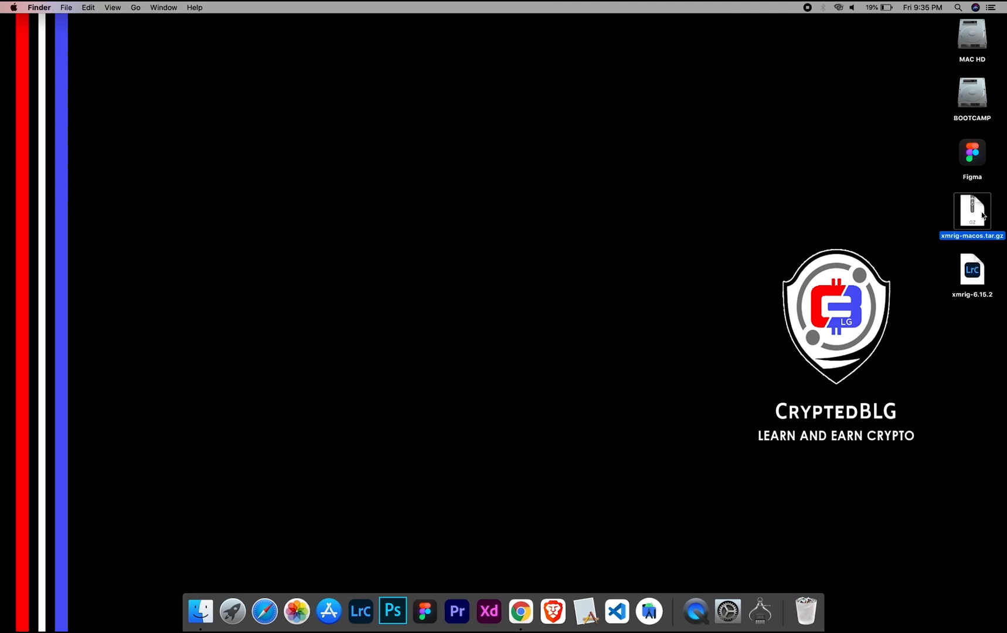
click(971, 270)
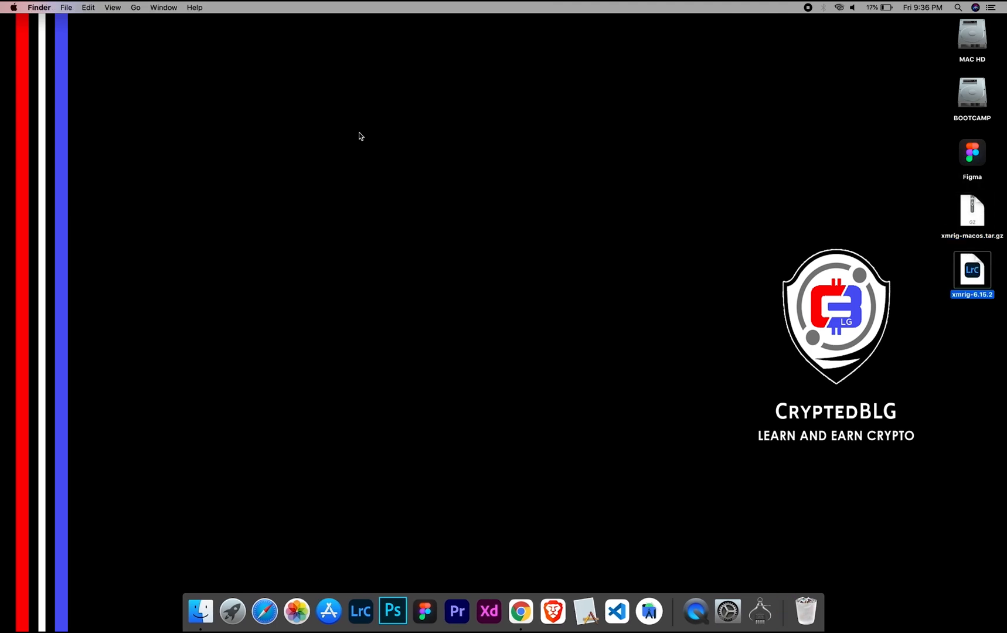
mouse_move(971, 287)
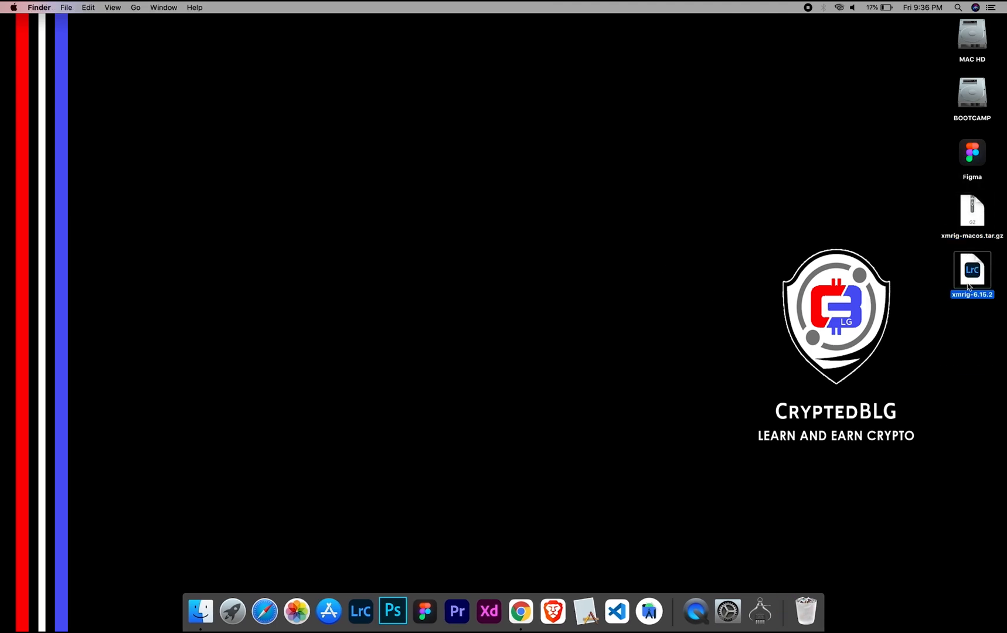
right_click(363, 148)
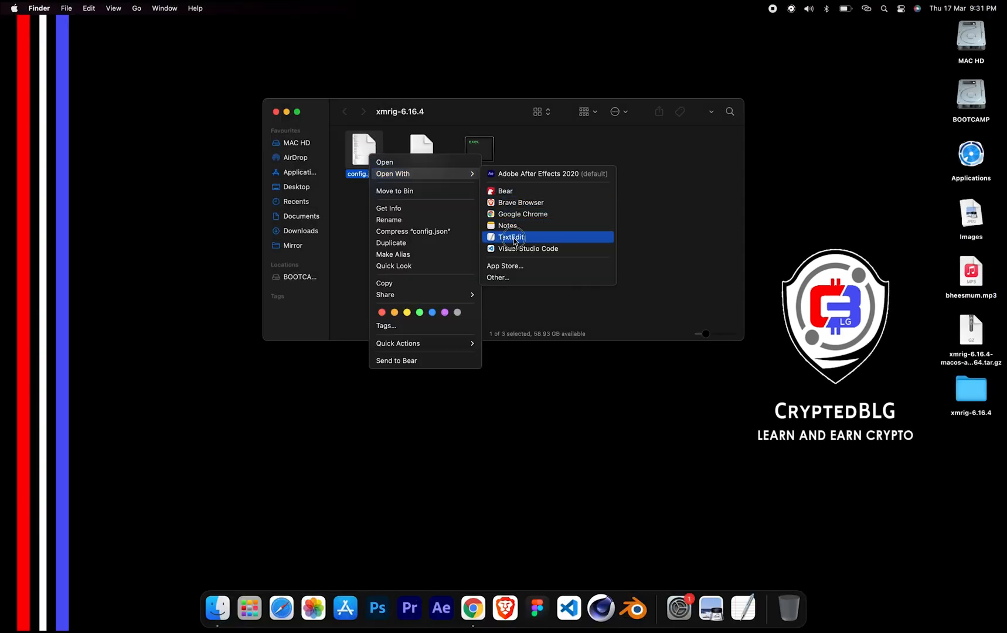
Step: Review config.json's pools section in TextEdit, then try launching xmrig and dismiss the unidentified-developer warning
click(511, 237)
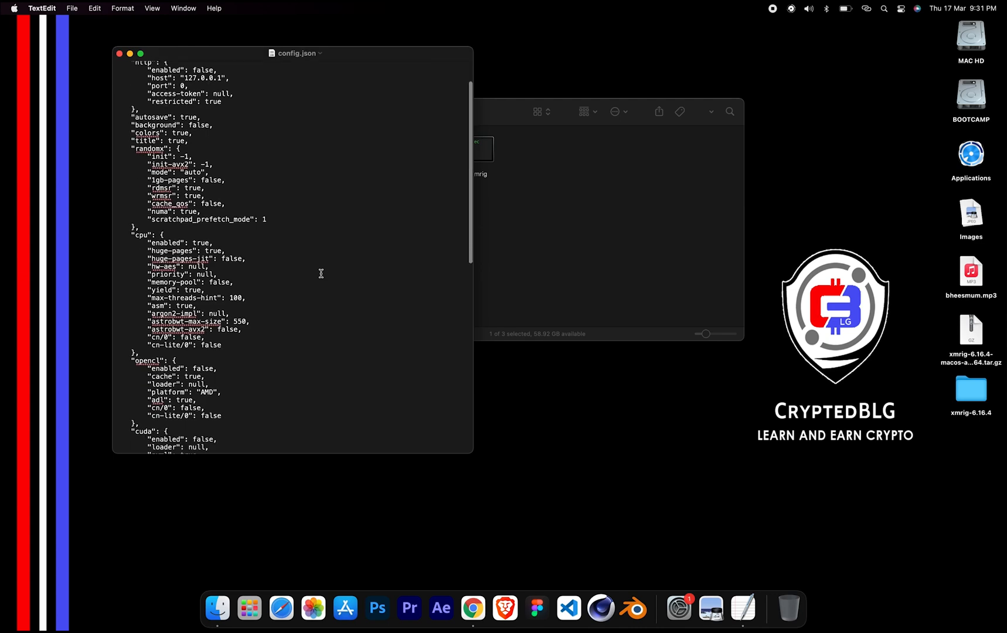
scroll(down, 3)
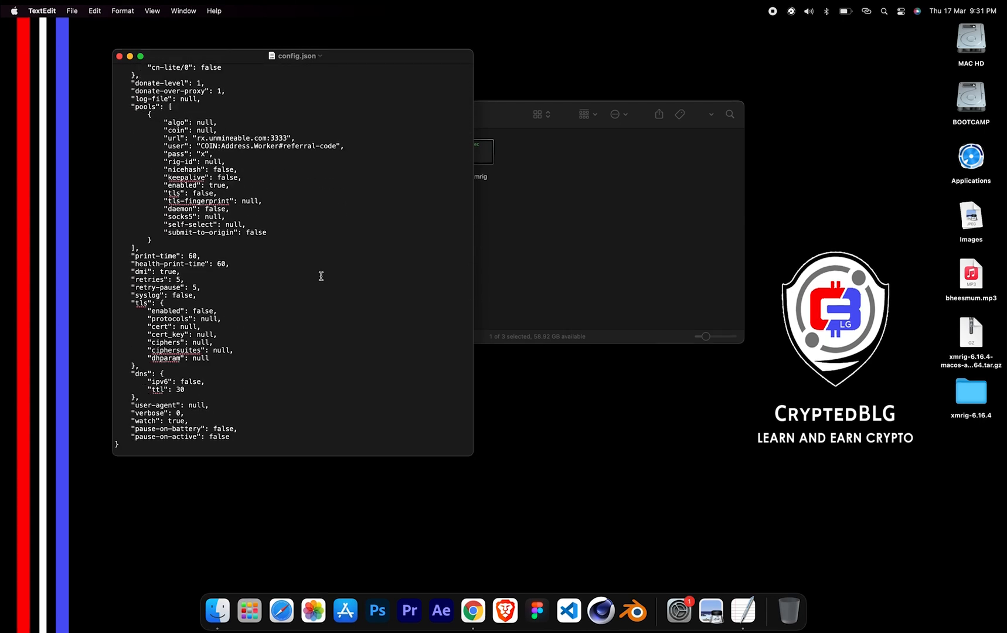
click(140, 56)
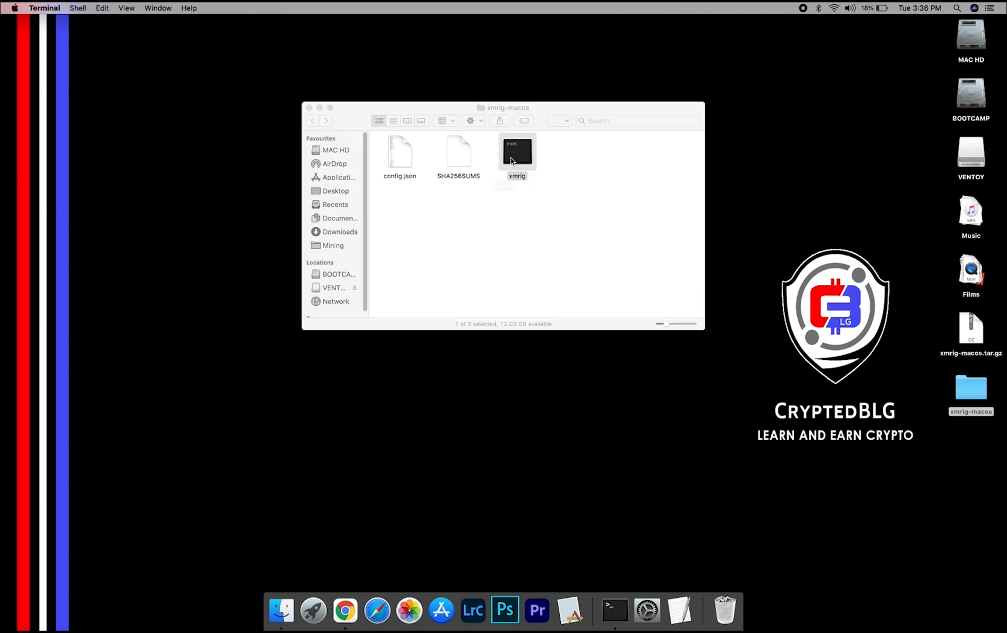
double_click(517, 151)
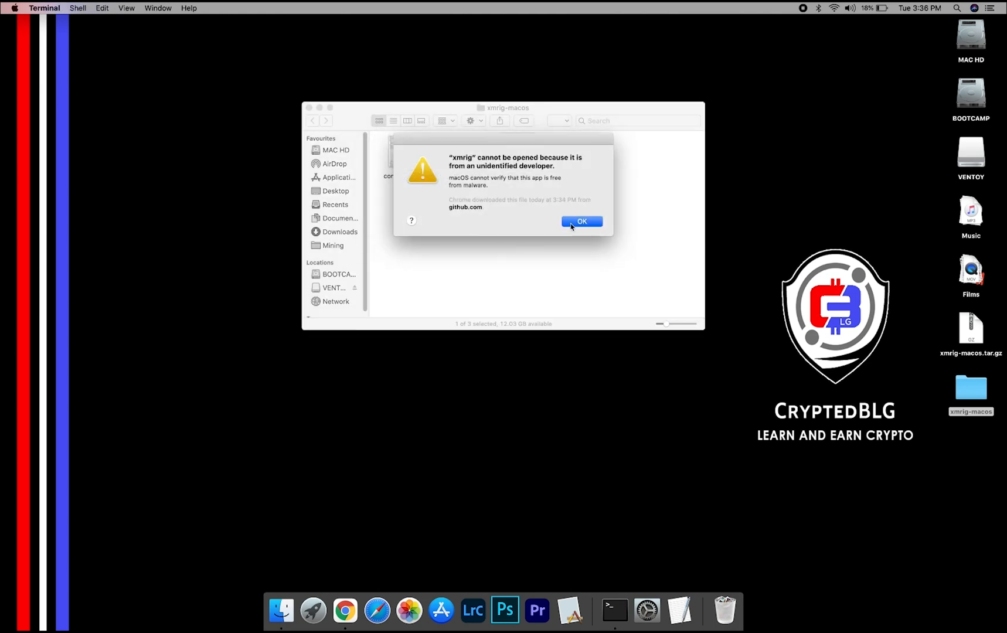
click(581, 222)
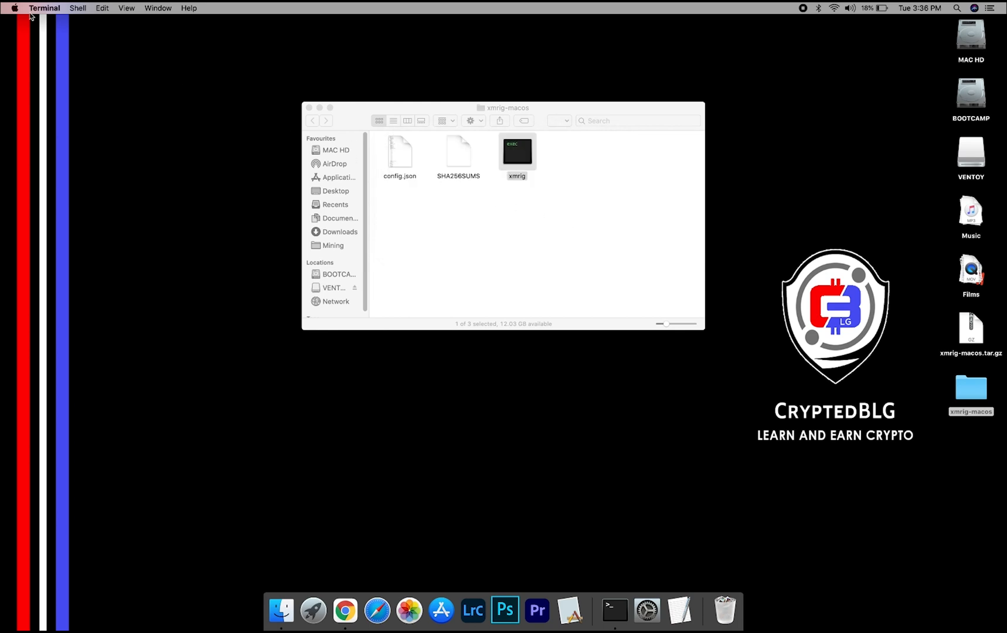
Step: Allow xmrig via Security & Privacy's Open Anyway, then relaunch it and confirm Open
click(13, 7)
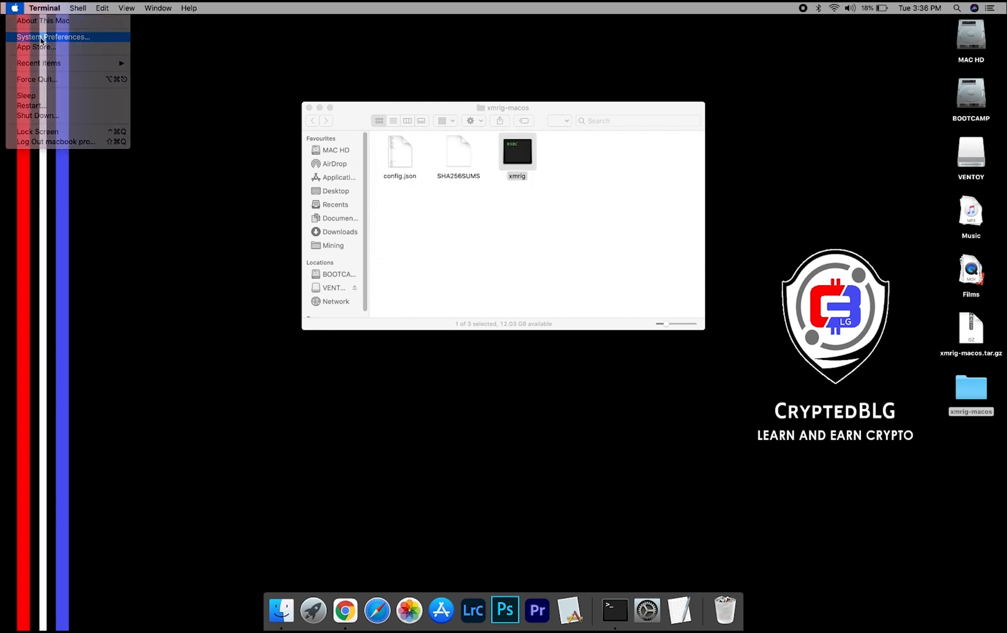
click(53, 36)
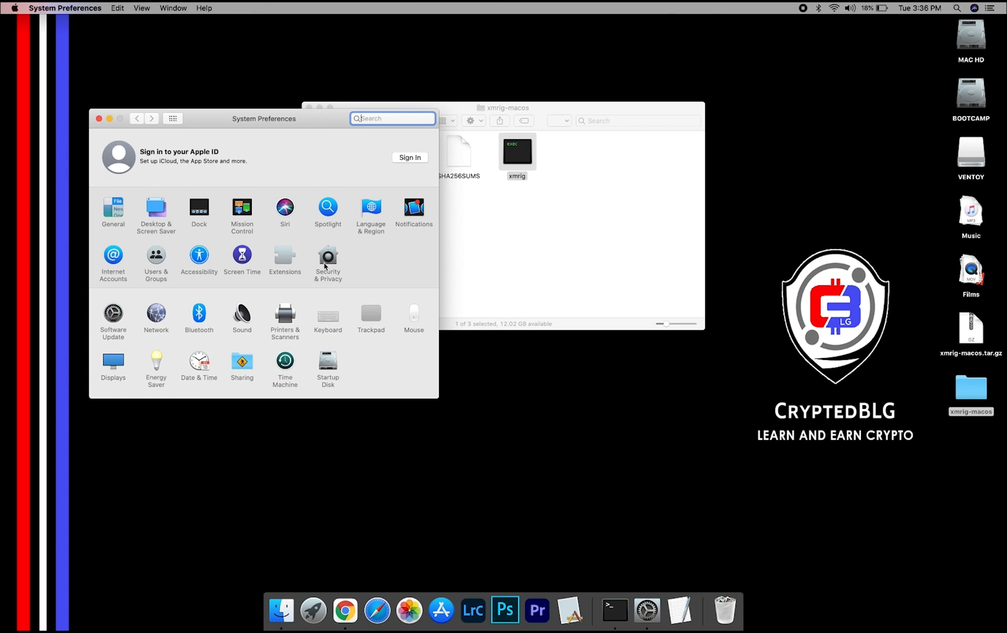
click(328, 263)
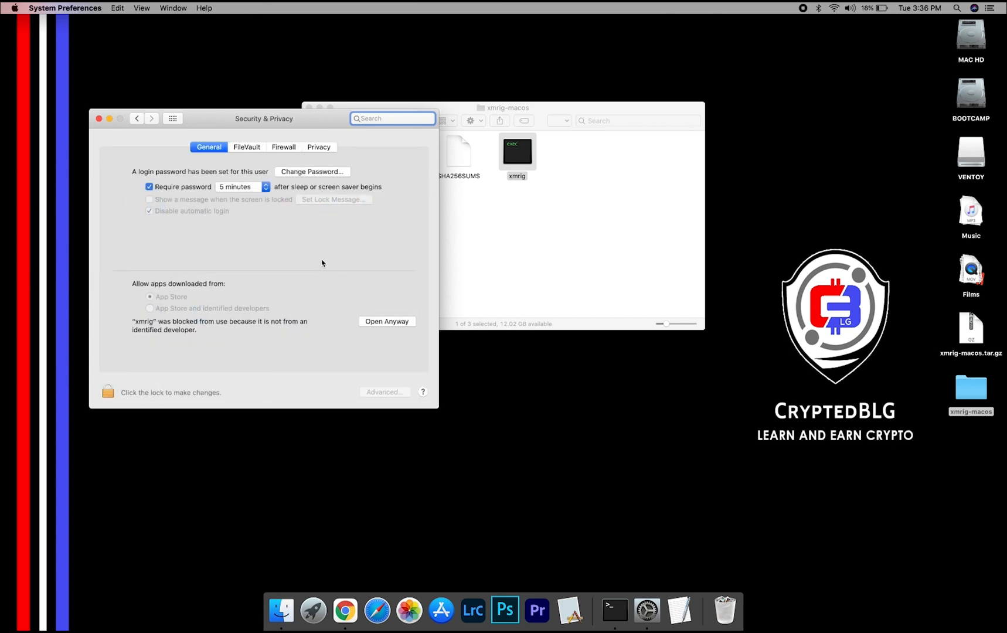
click(387, 321)
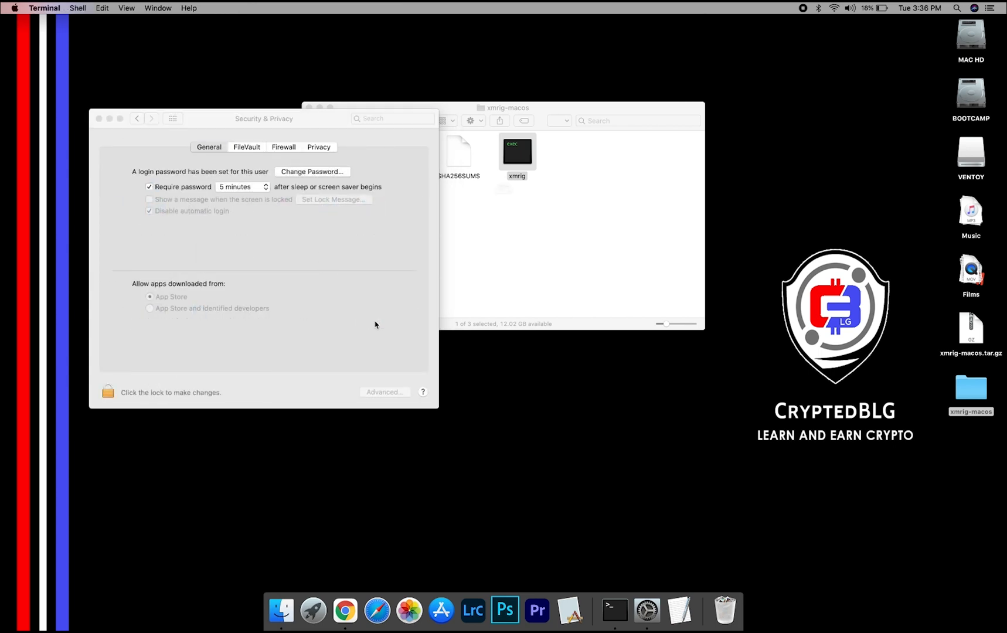
double_click(517, 152)
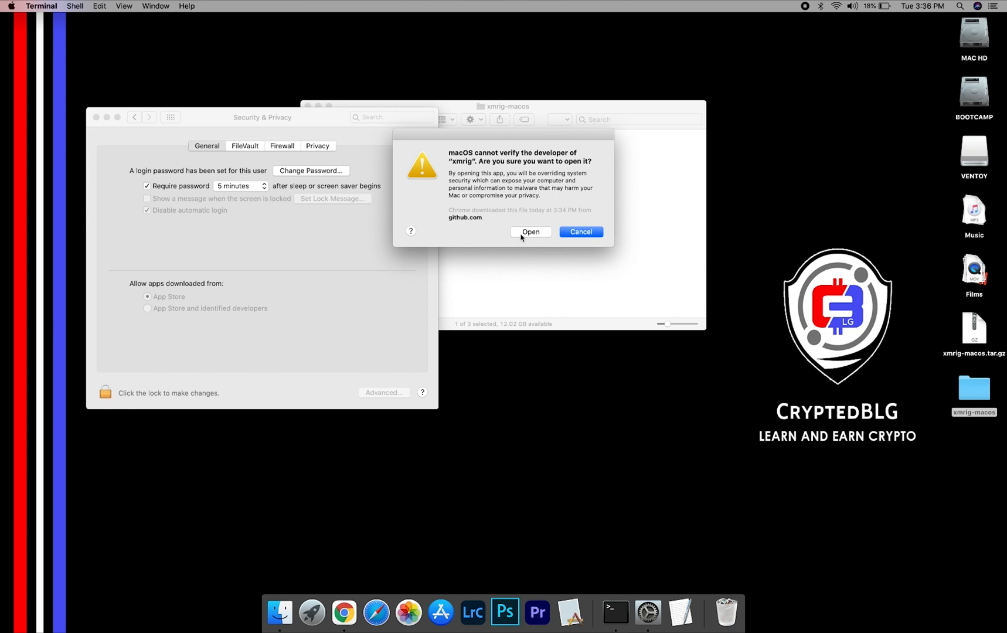
click(530, 231)
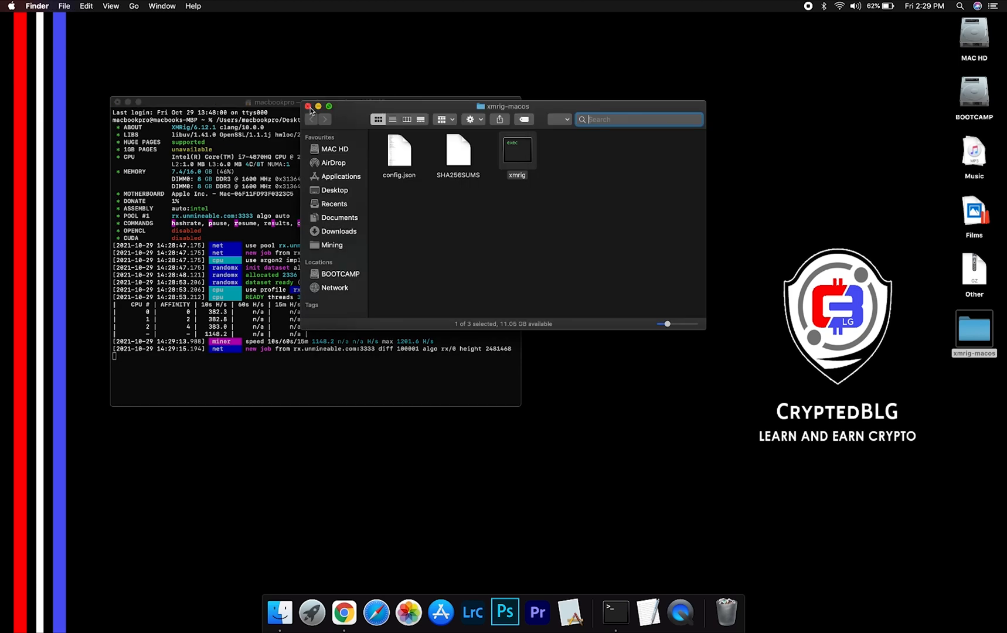
Step: Close the xmrig-macos Finder window while xmrig mines, then switch to Chrome
click(307, 106)
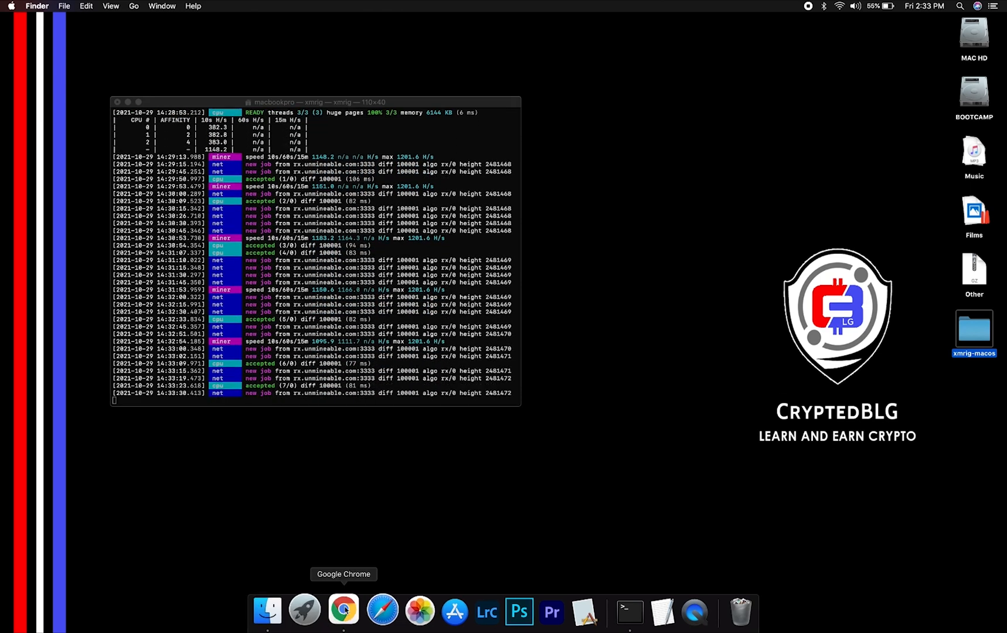
click(343, 609)
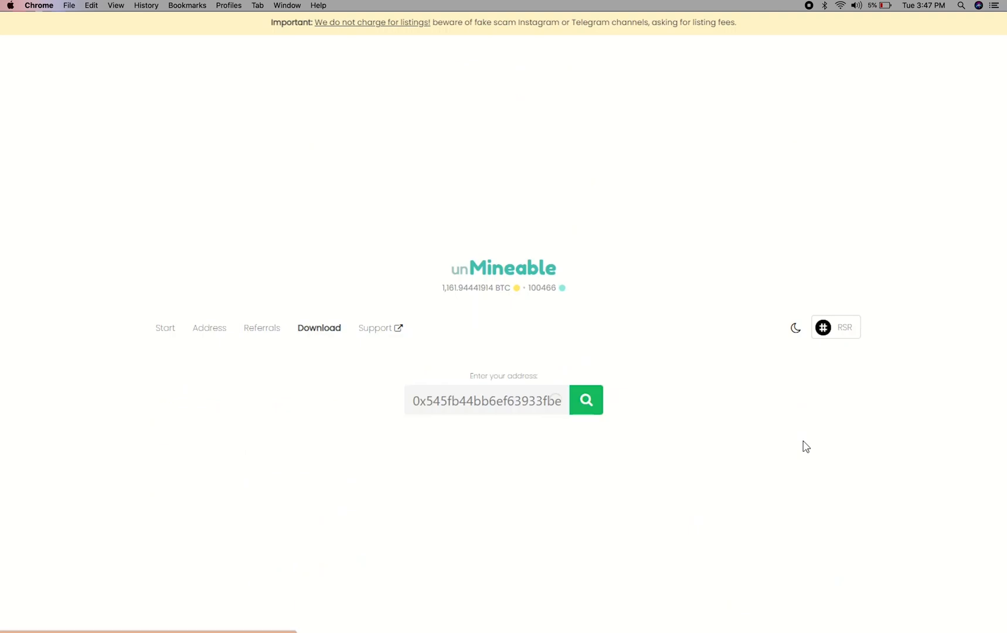
Step: Look up the wallet showing 1.51167039 RSR pending, then view its payments history
click(585, 400)
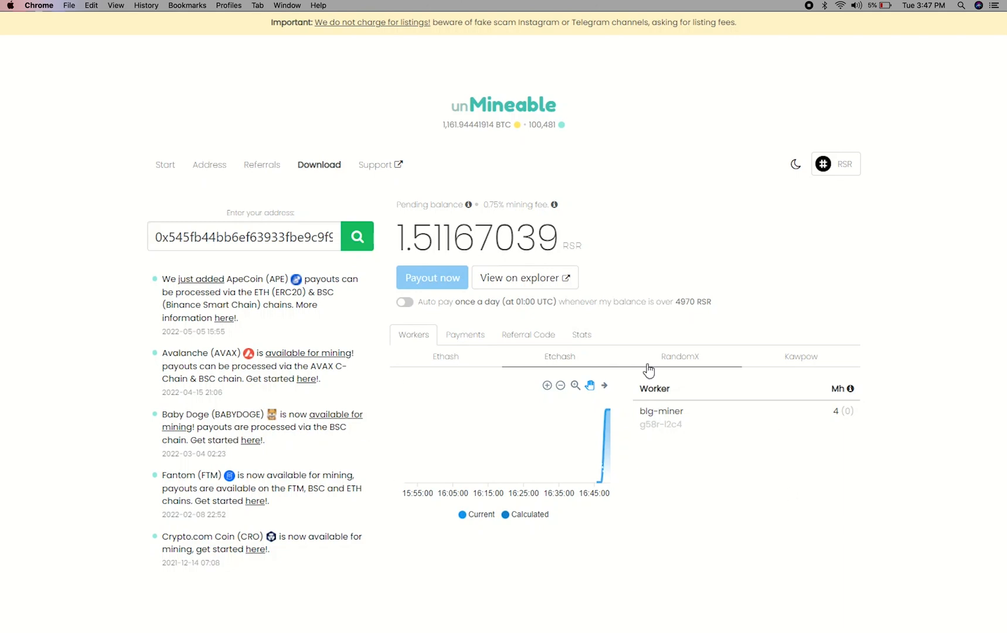
click(465, 334)
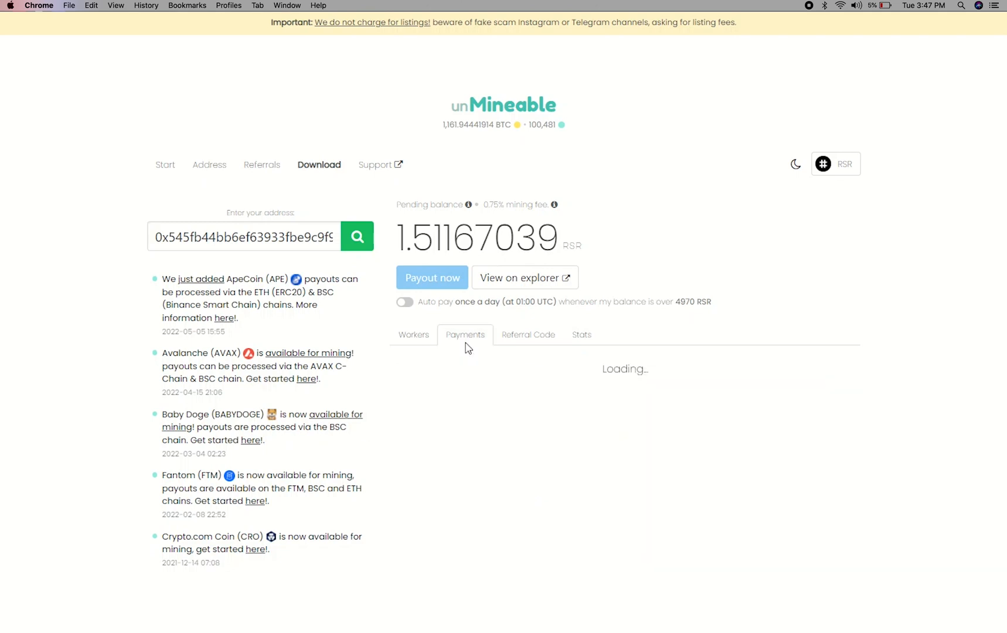
Step: Show mining (0.05513258) and referral (1.45653781 RSR) balances, and enable daily auto pay
click(527, 335)
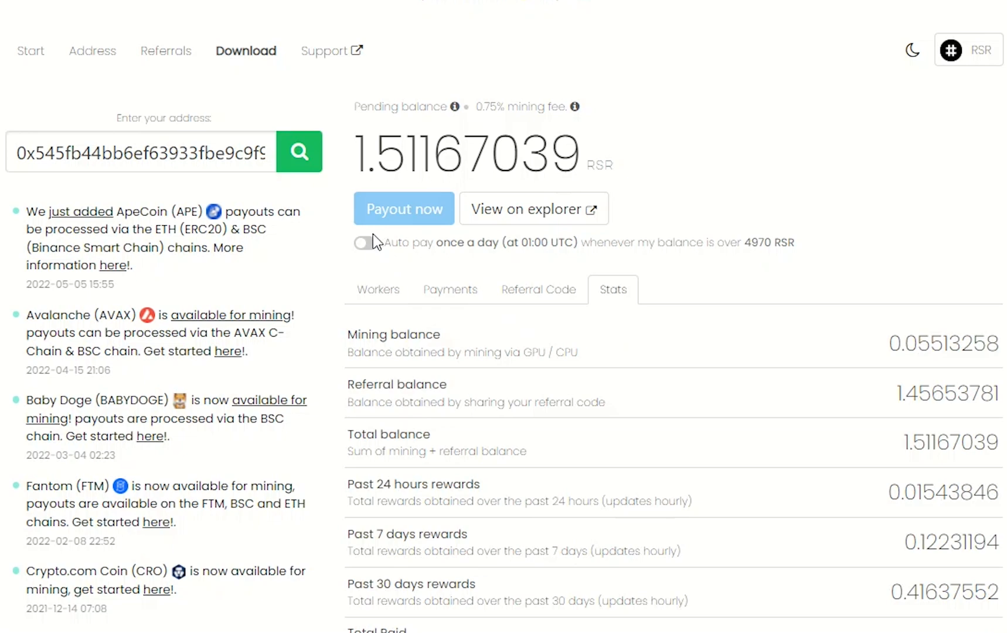
click(365, 243)
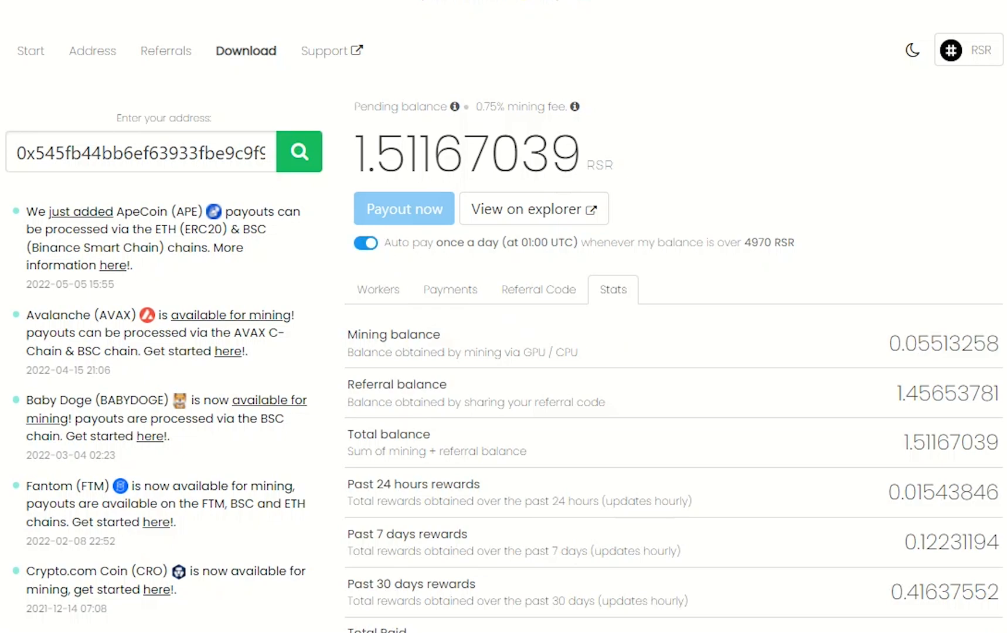